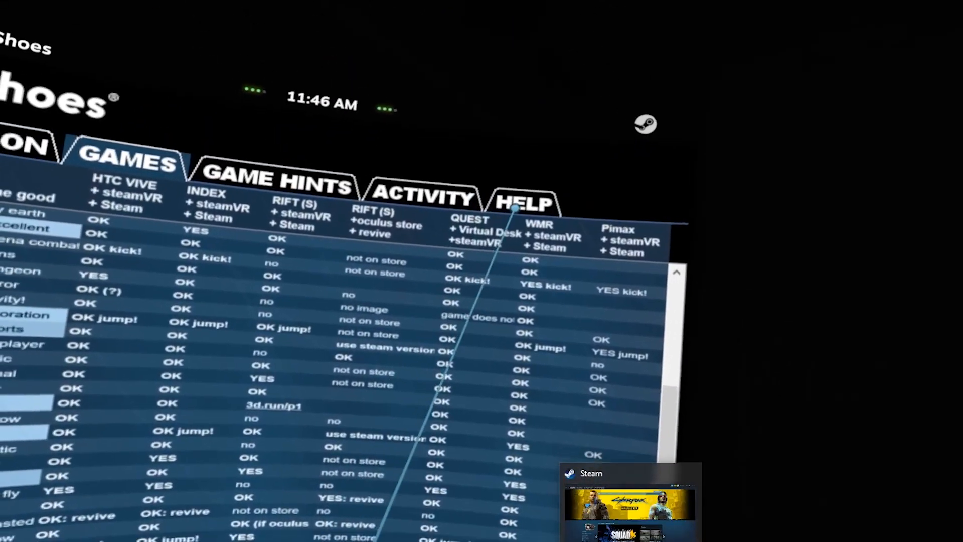
- Open the HELP tab's START section with the controller binding instructions
{"action": "left_click", "coordinate": [520, 200]}
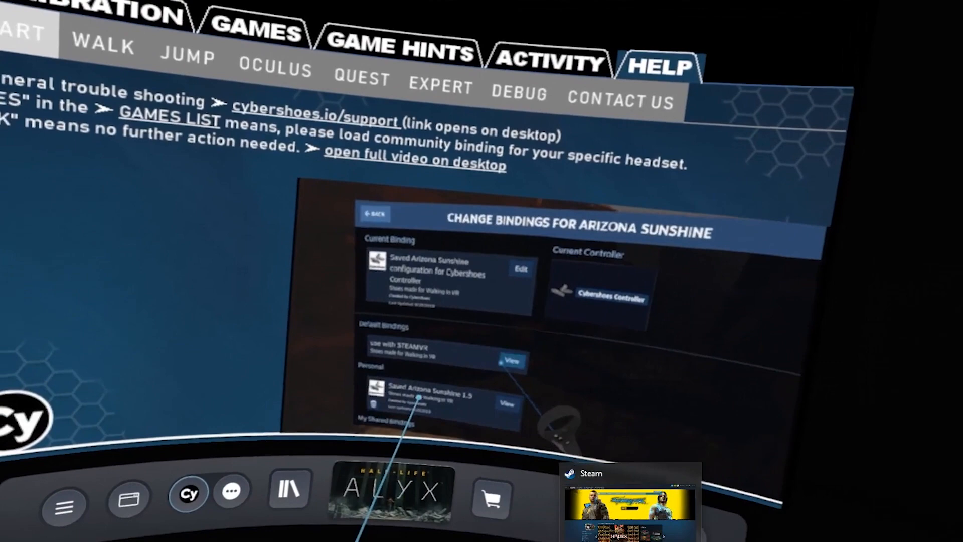
{"action": "left_click", "coordinate": [511, 360]}
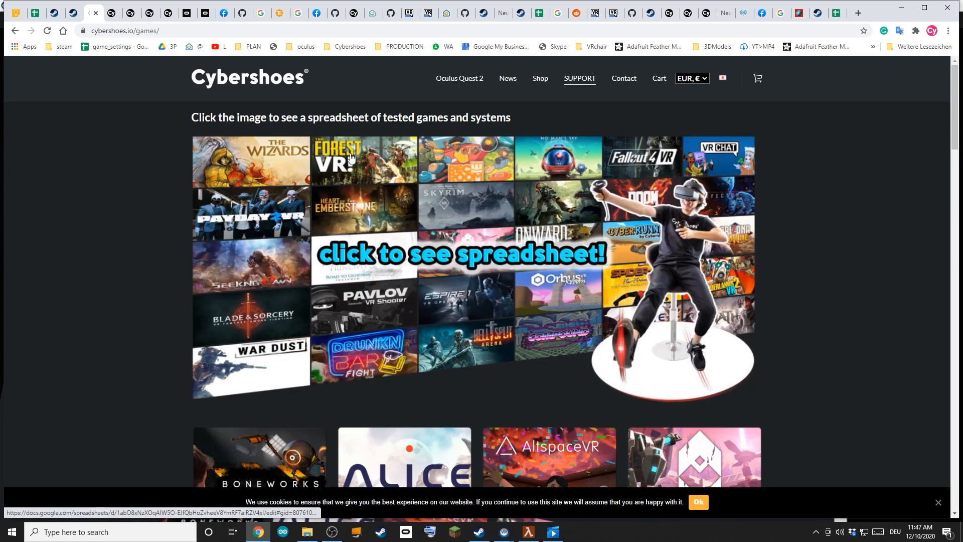
{"action": "mouse_move", "coordinate": [437, 262]}
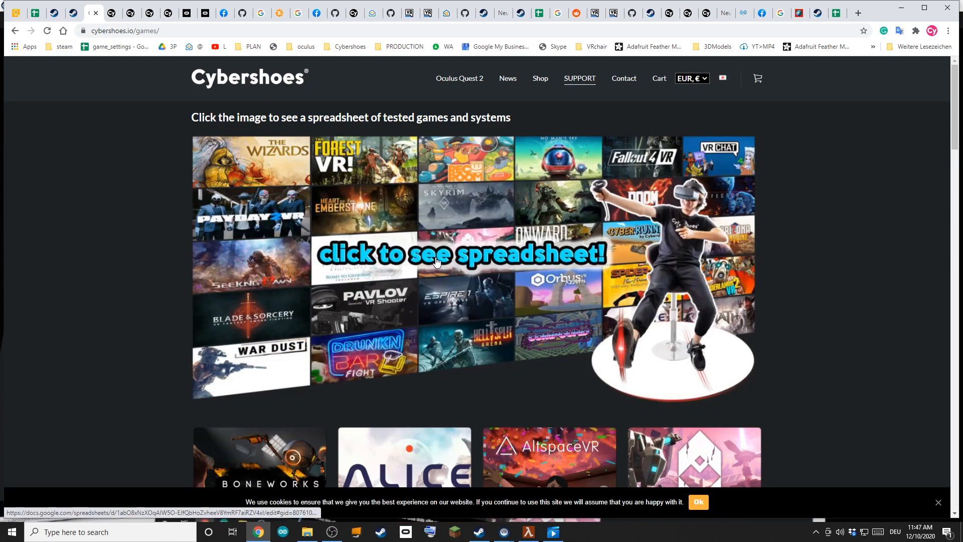
- Open the tested-games spreadsheet via the 'click to see spreadsheet' image on cybershoes.io/games
{"action": "left_click", "coordinate": [437, 262]}
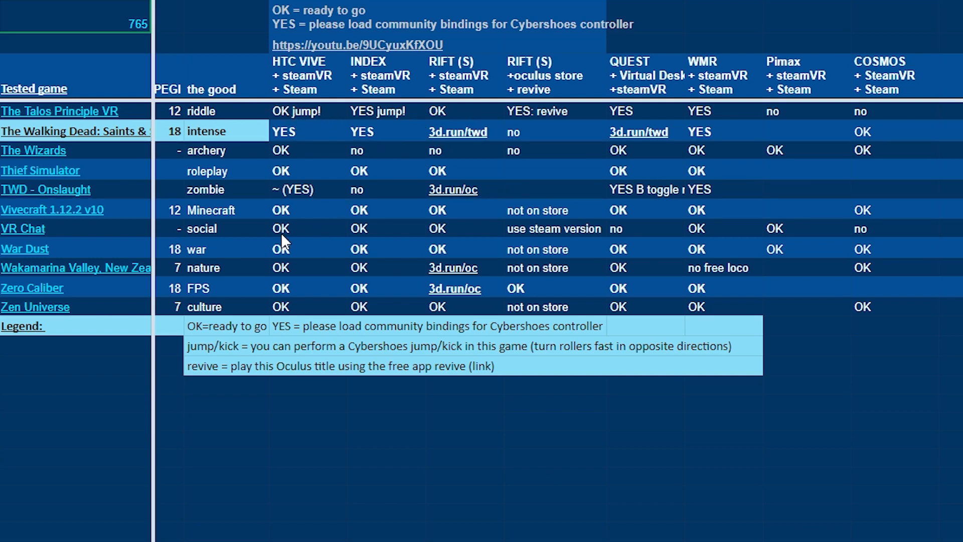
{"action": "mouse_move", "coordinate": [454, 197]}
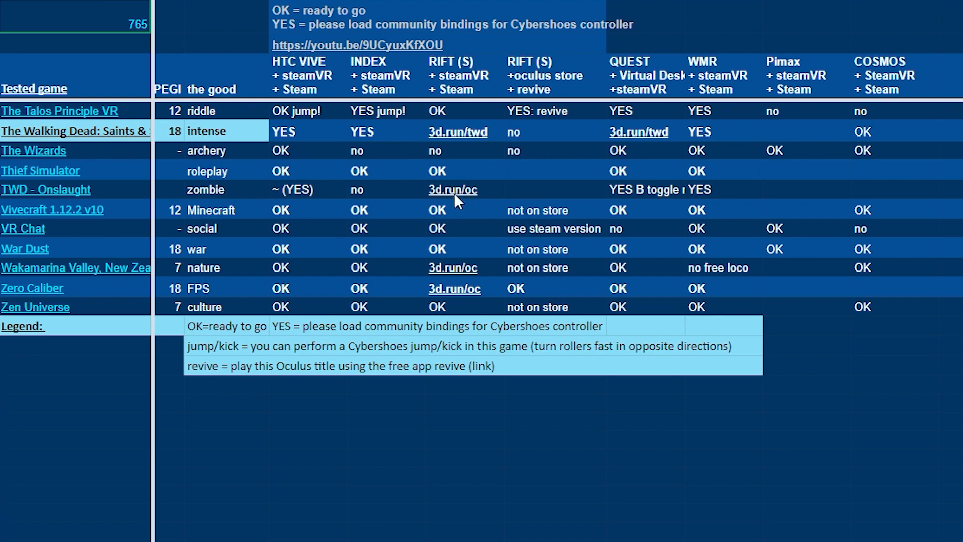
- Follow the 3d.run/oc link in TWD - Onslaught's Rift (S) column
{"action": "left_click", "coordinate": [453, 190]}
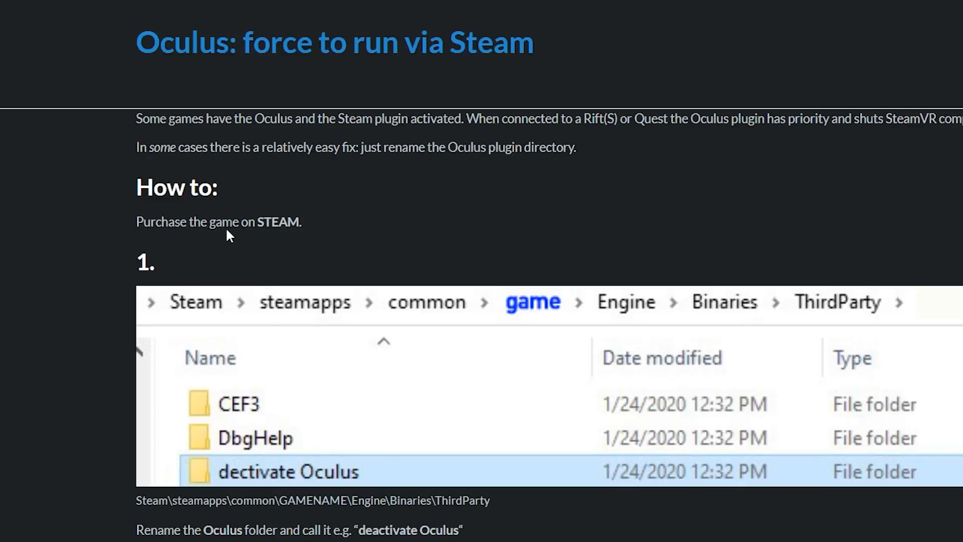
{"action": "mouse_move", "coordinate": [236, 467]}
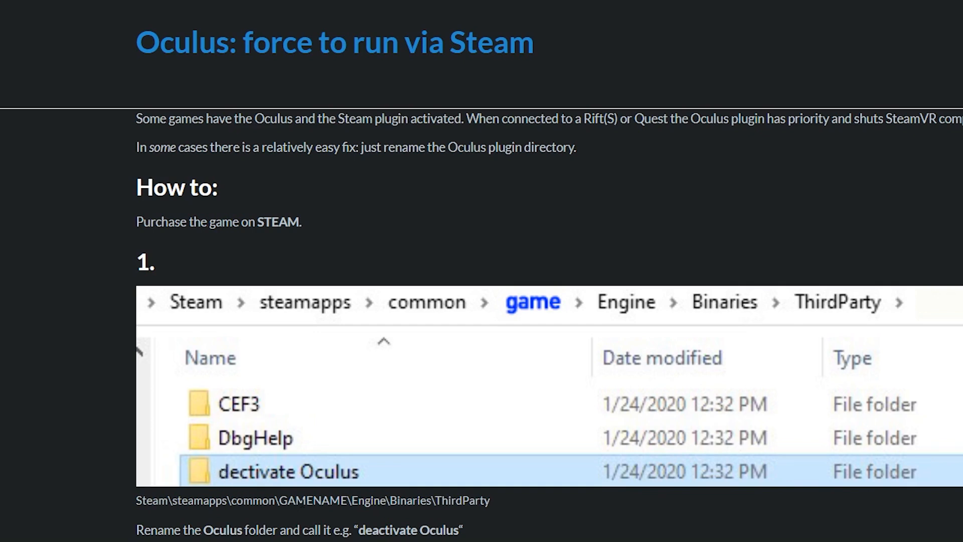
{"action": "mouse_move", "coordinate": [302, 520]}
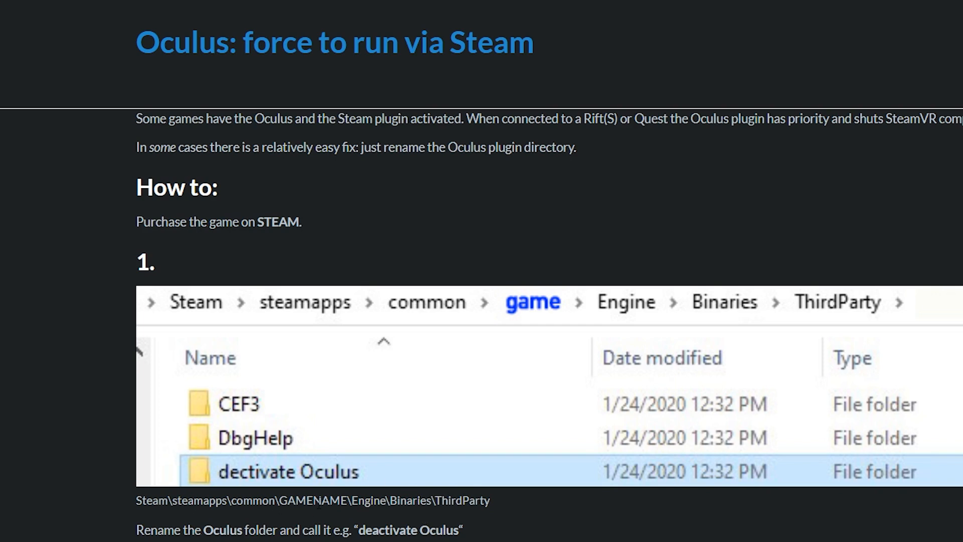
{"action": "mouse_move", "coordinate": [351, 105]}
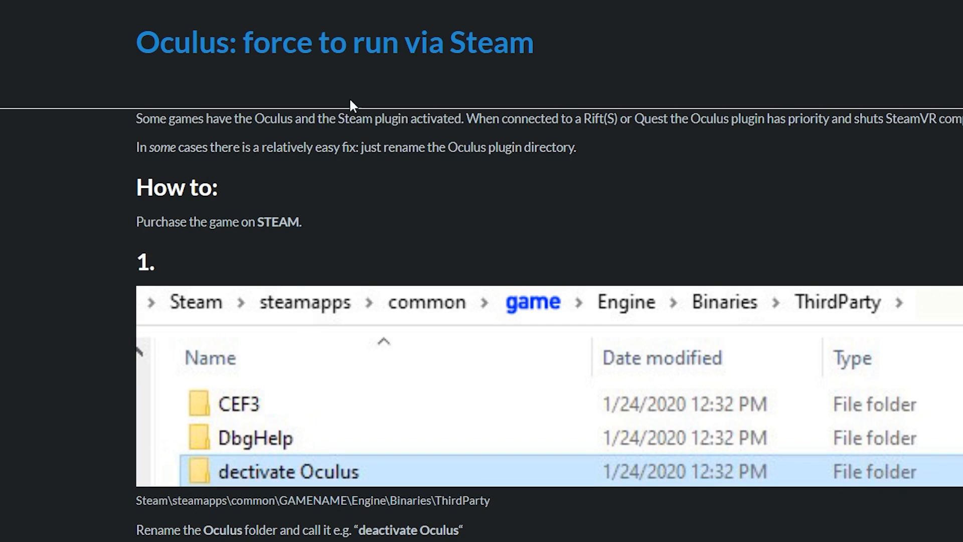